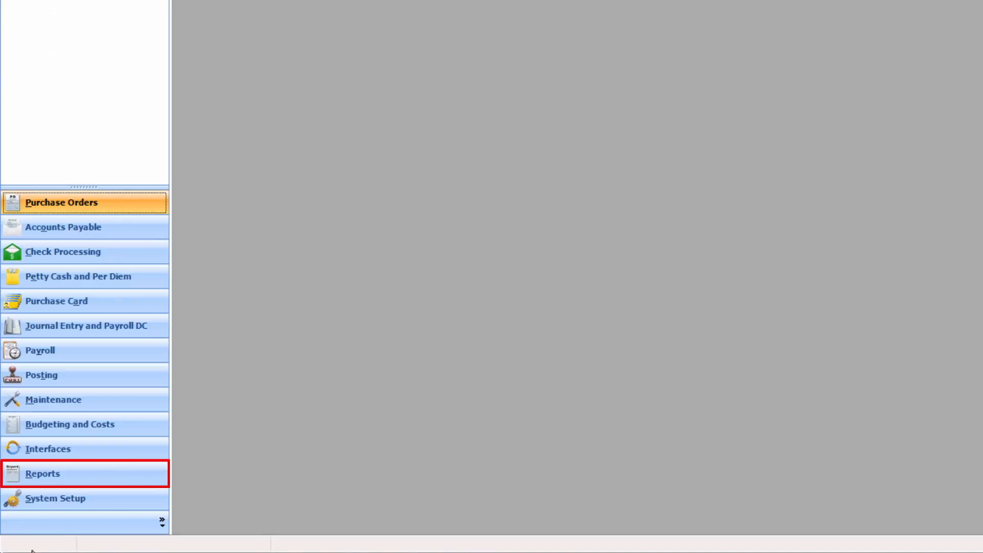
Step: Switch to the Reports module listing categories such as Check Reports
click(43, 473)
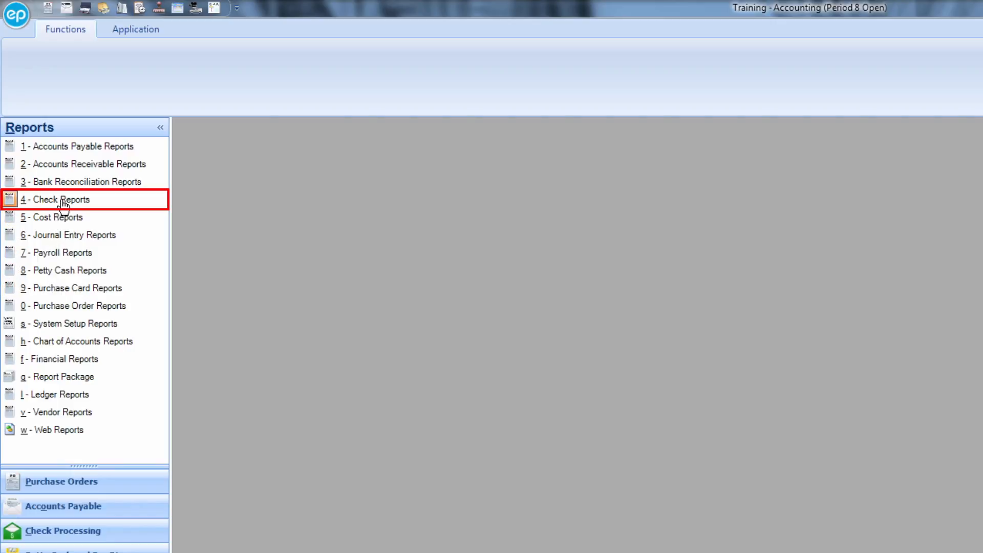
Step: Go into Check Reports, keep AP Checks as the report group, and list its reports
click(58, 200)
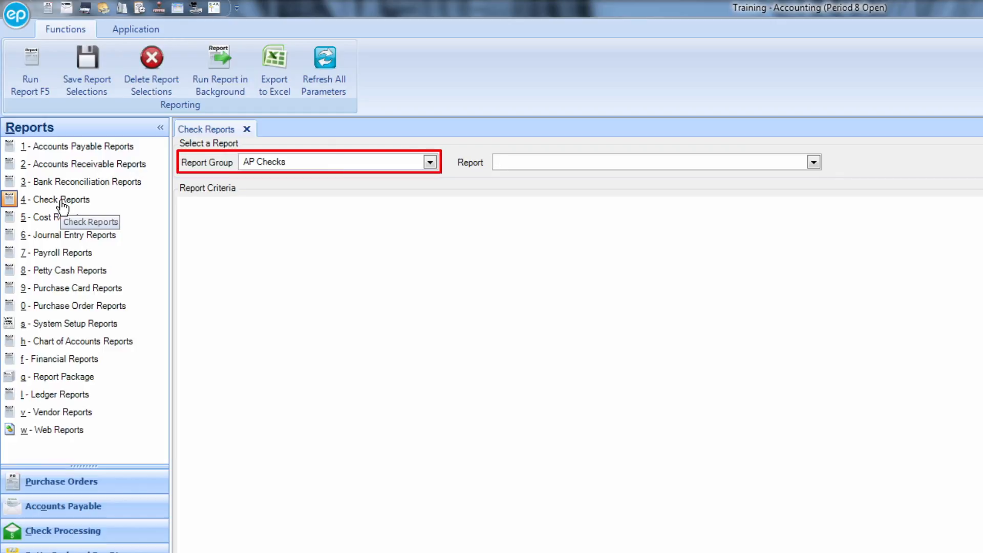
click(430, 162)
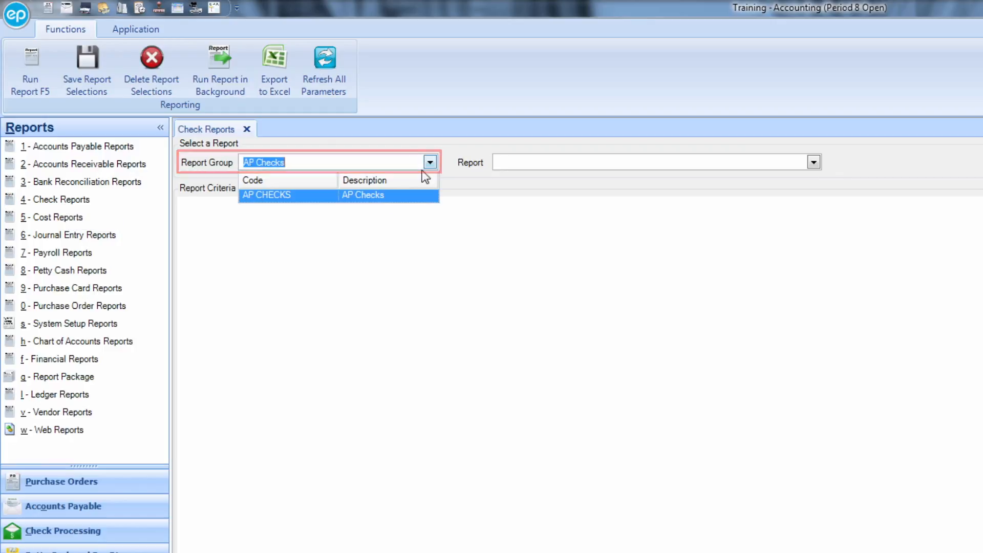
click(288, 194)
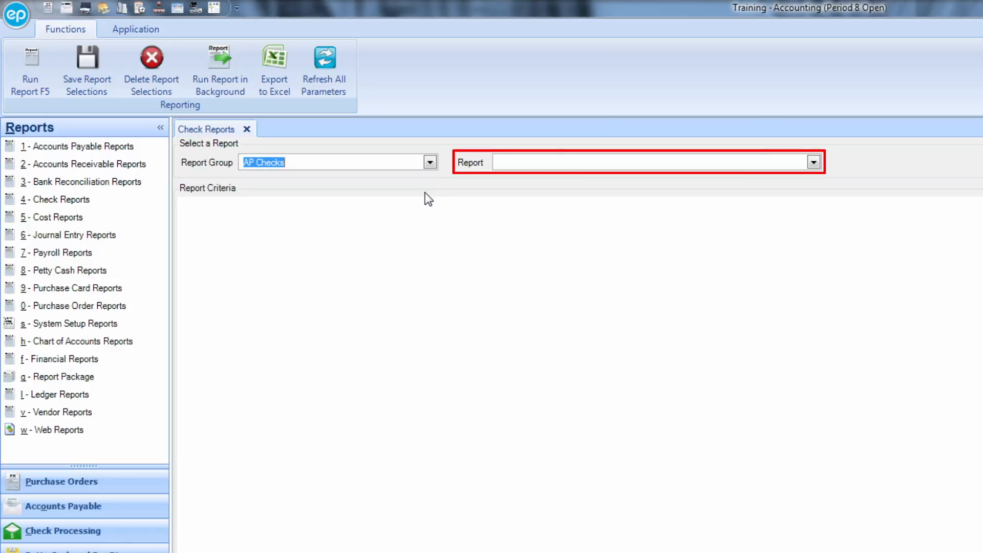
click(813, 162)
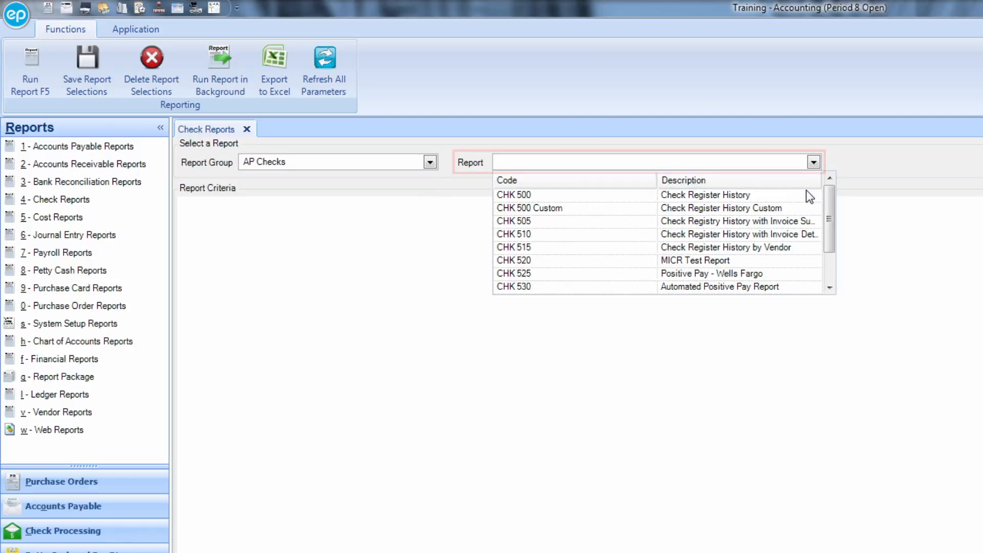
Step: Choose CHK 500 Check Register History so its report criteria fields appear
click(705, 195)
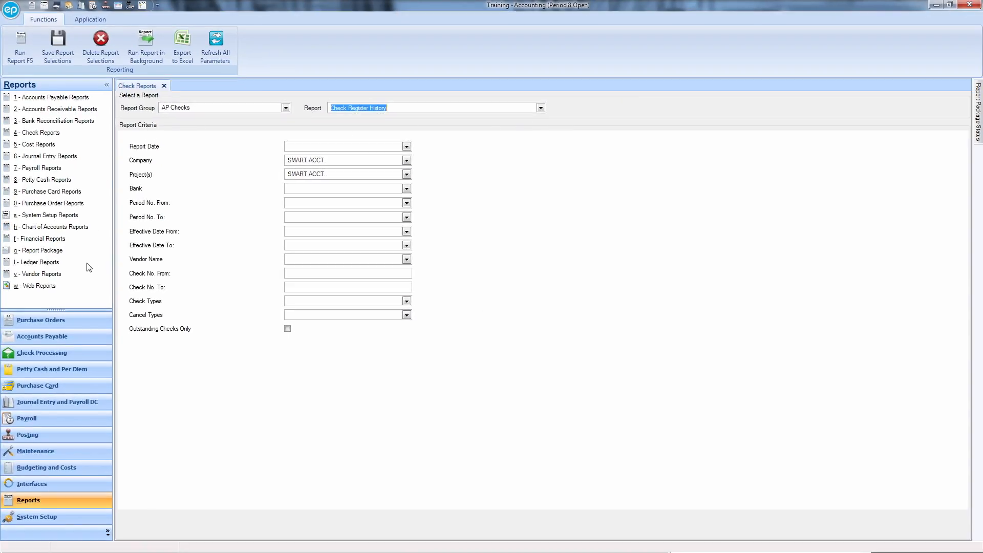
mouse_move(74, 298)
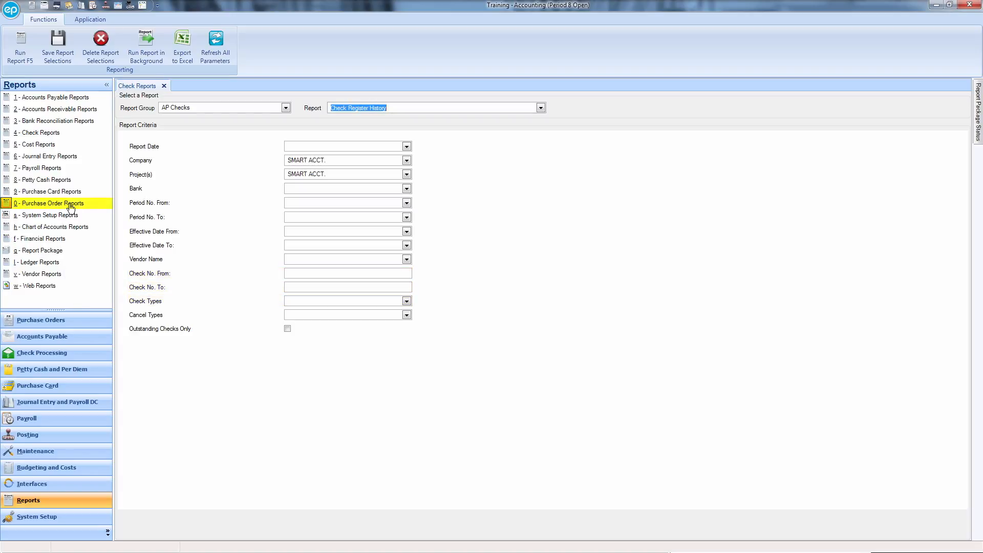
Step: Switch to Purchase Order Reports showing Purchase Order Audit by Account criteria
click(51, 202)
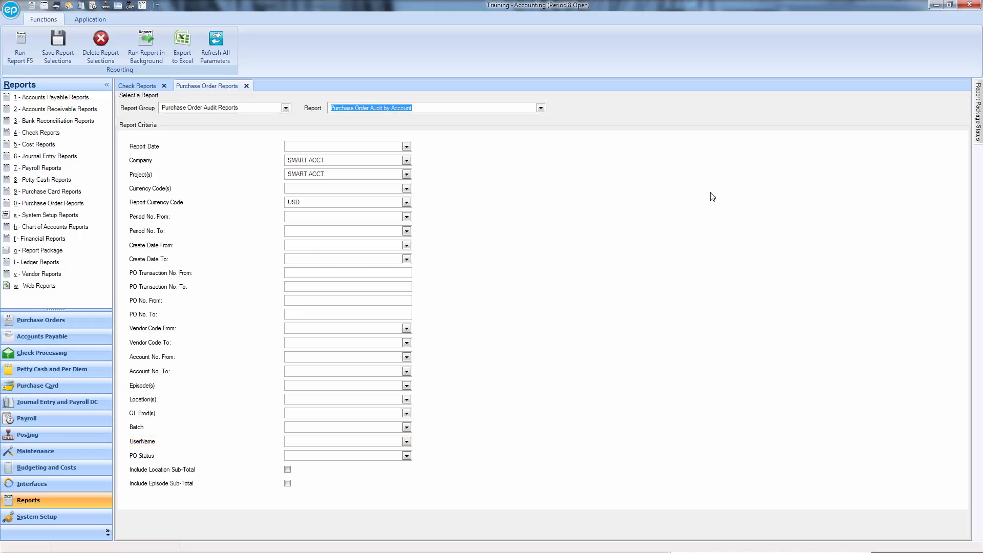
mouse_move(706, 198)
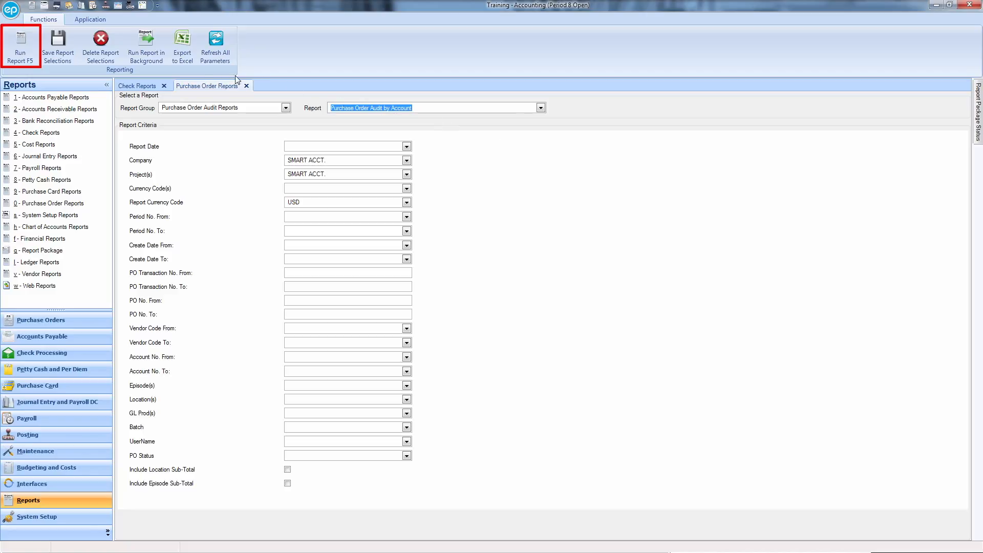
Step: Run the Purchase Order Audit by Account report into the Report Viewer
click(23, 46)
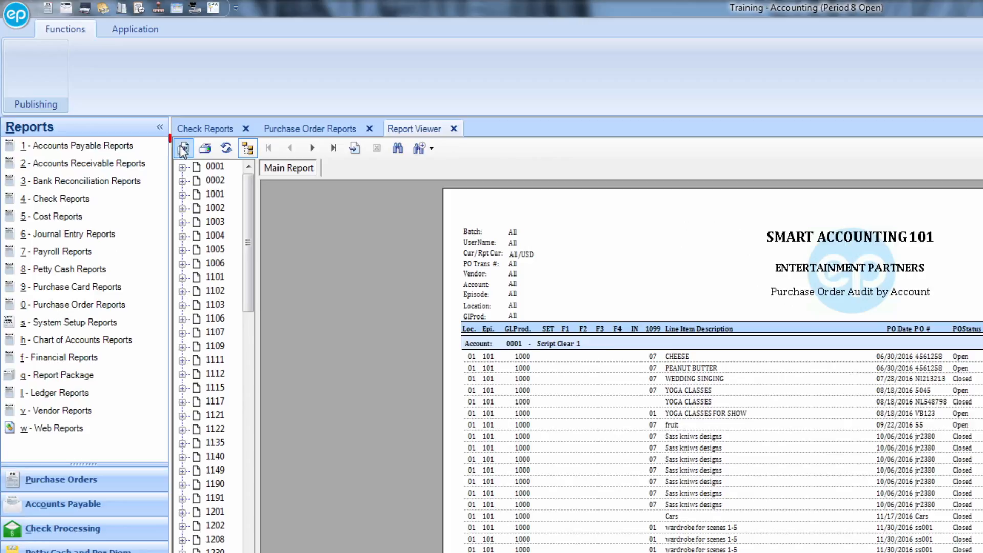
mouse_move(182, 149)
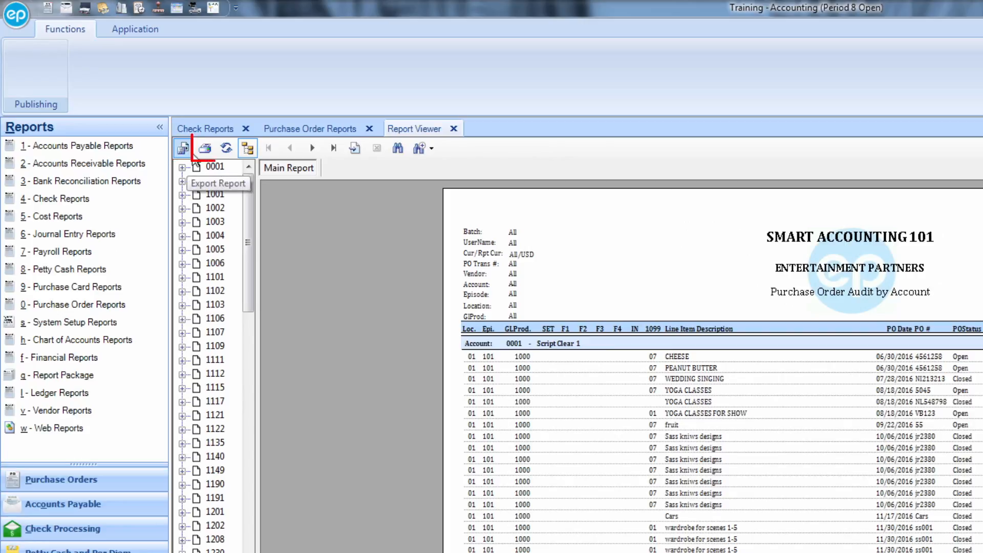
mouse_move(204, 148)
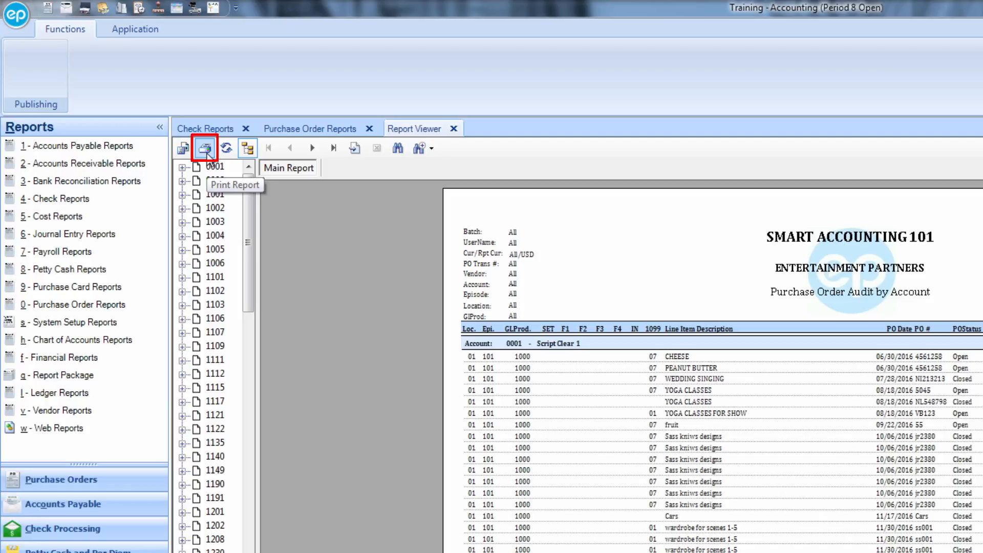